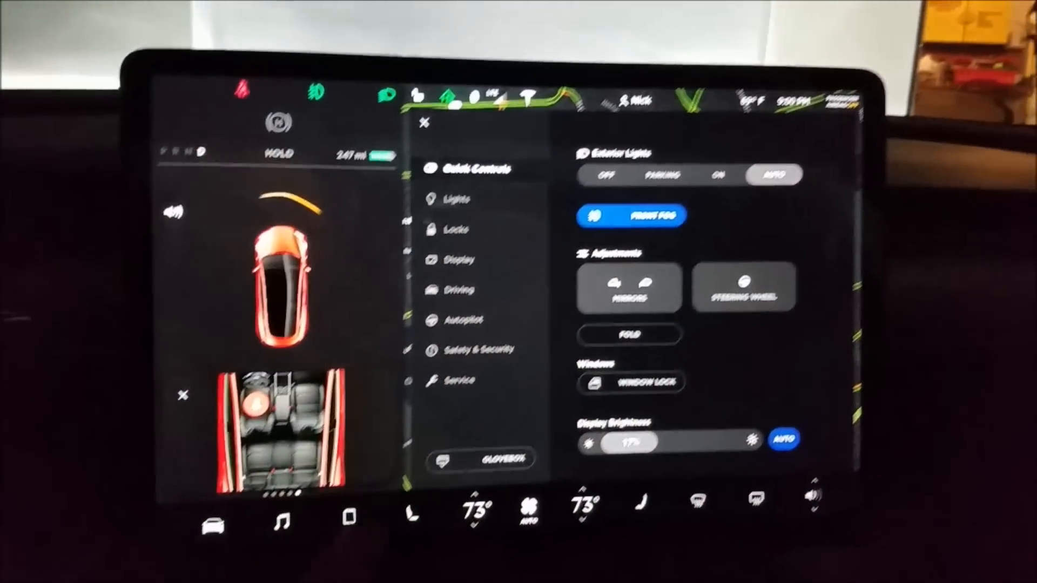
Set Exterior Lights to AUTO from Quick Controls
click(452, 199)
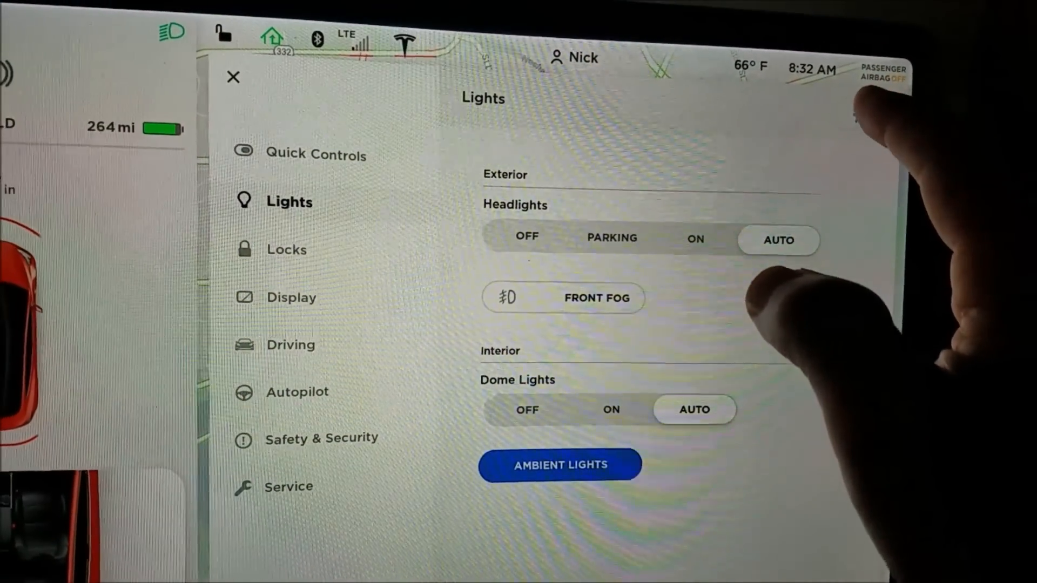
Switch on Headlights after Exit in the extra lighting options, keeping Steering Wheel Lights on
click(849, 110)
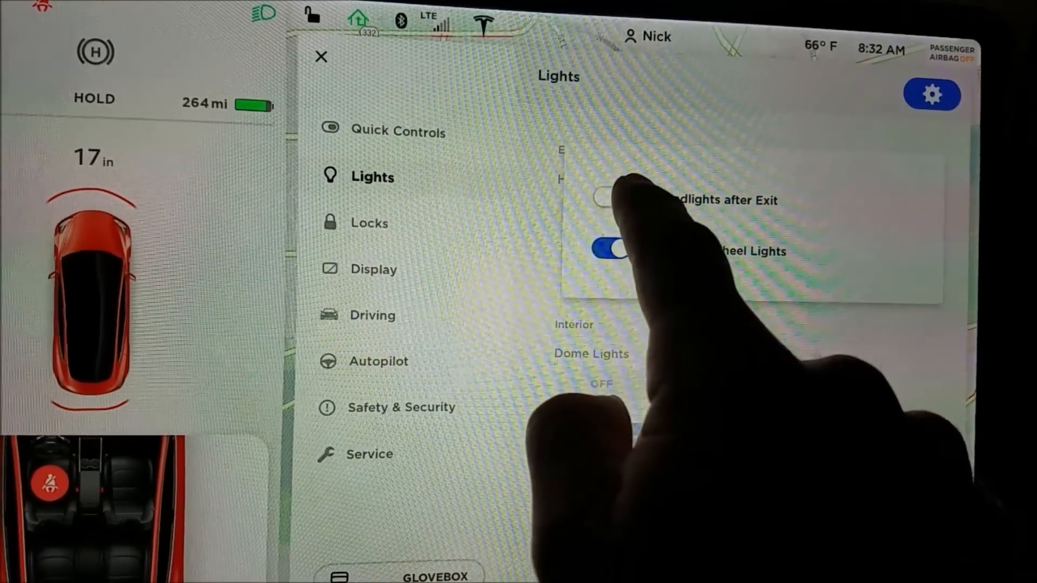
click(599, 200)
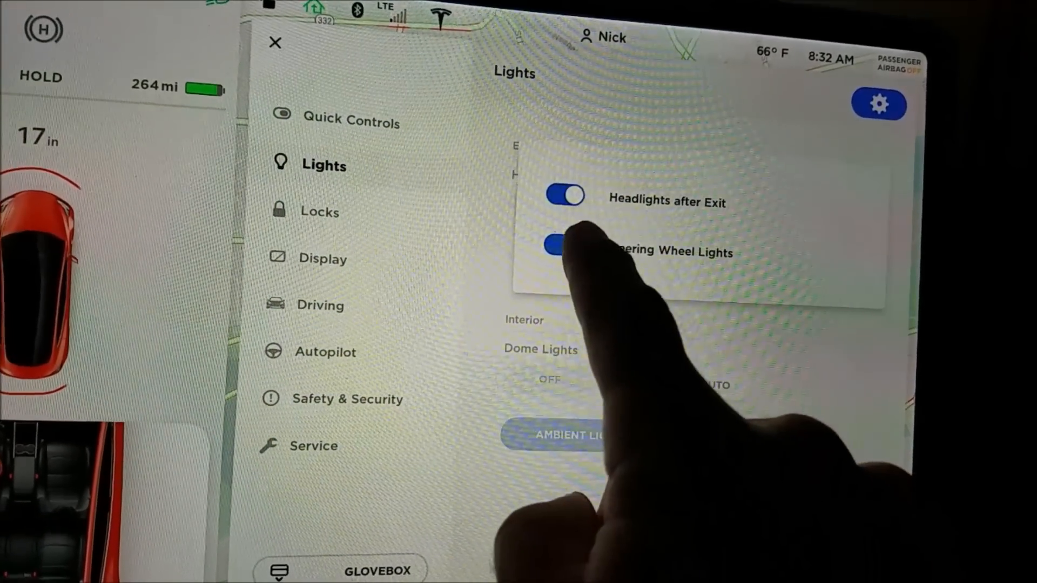
click(563, 246)
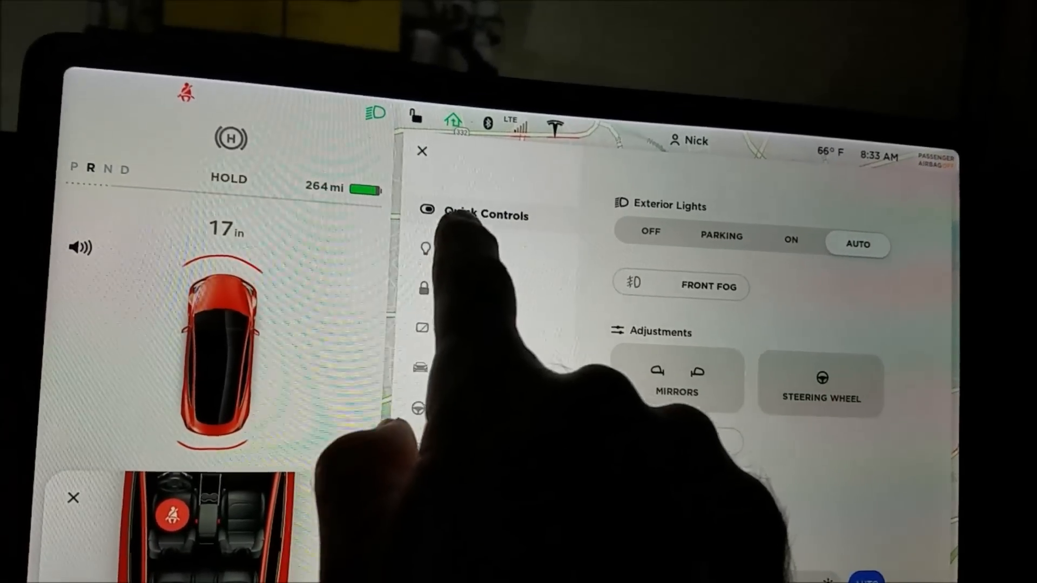
click(425, 248)
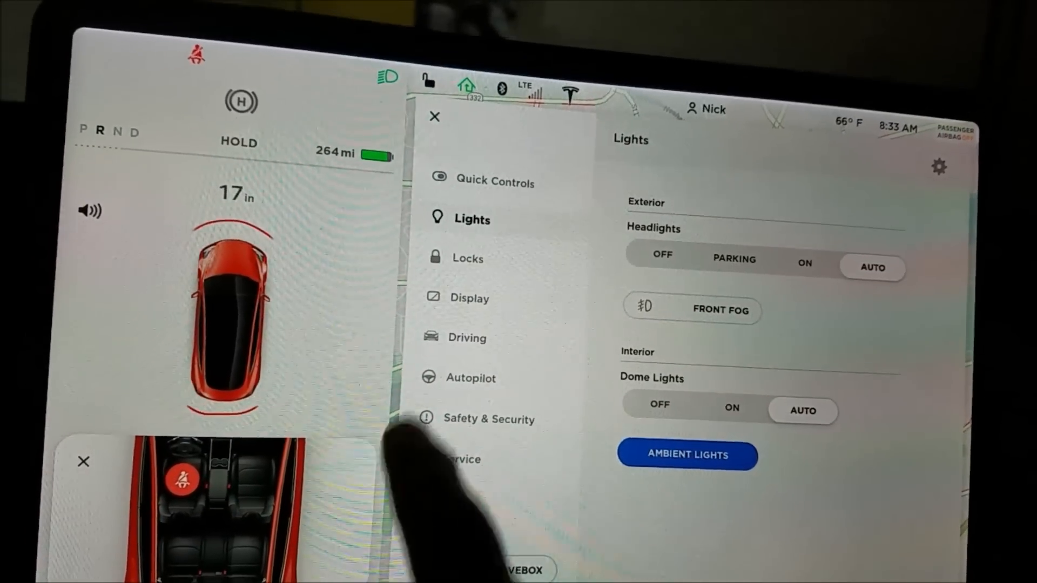
click(494, 182)
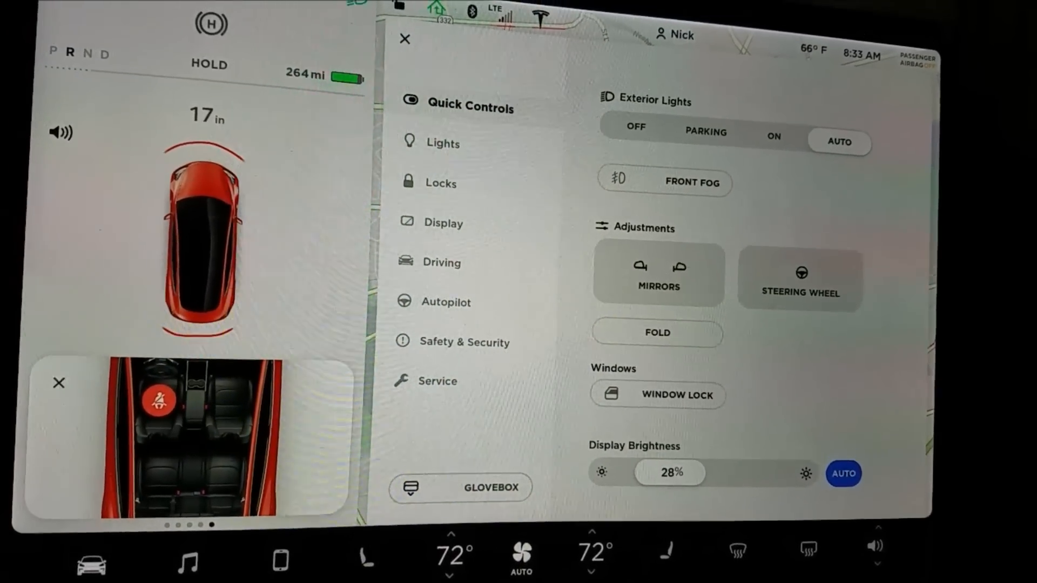
click(439, 142)
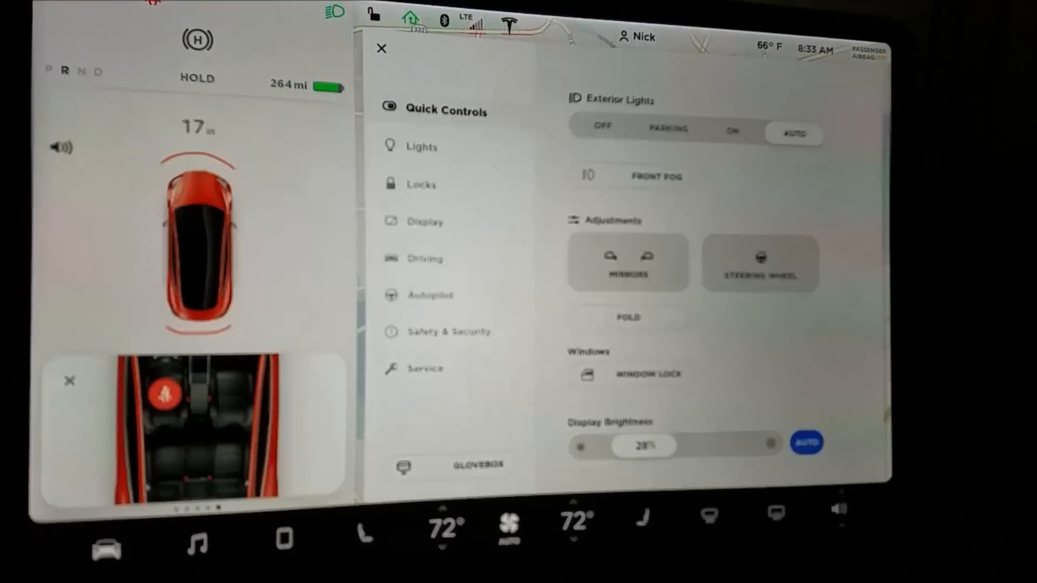
Show the Lights settings page from the Controls sidebar while driving at night
click(421, 146)
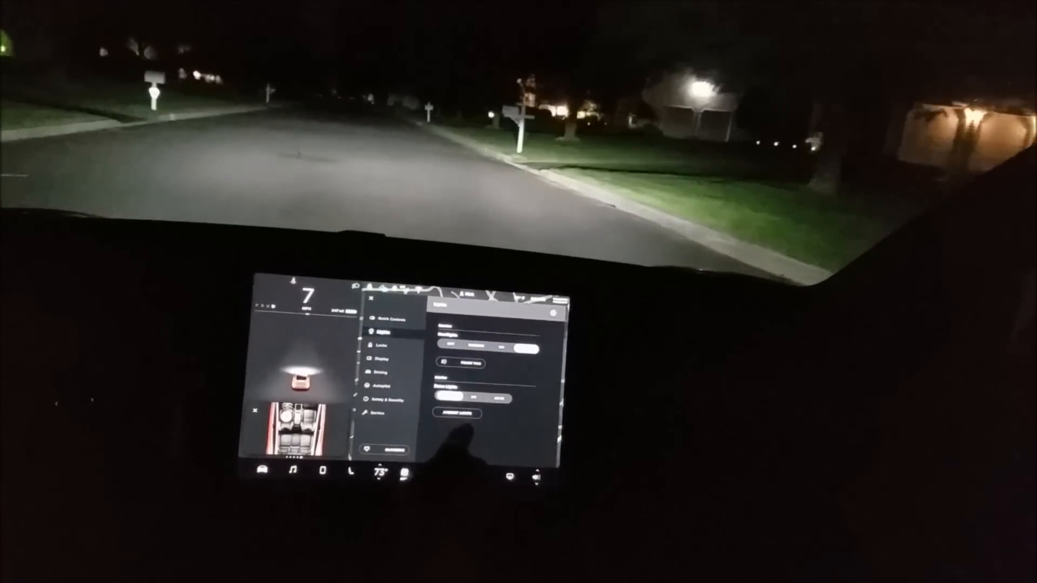
click(461, 411)
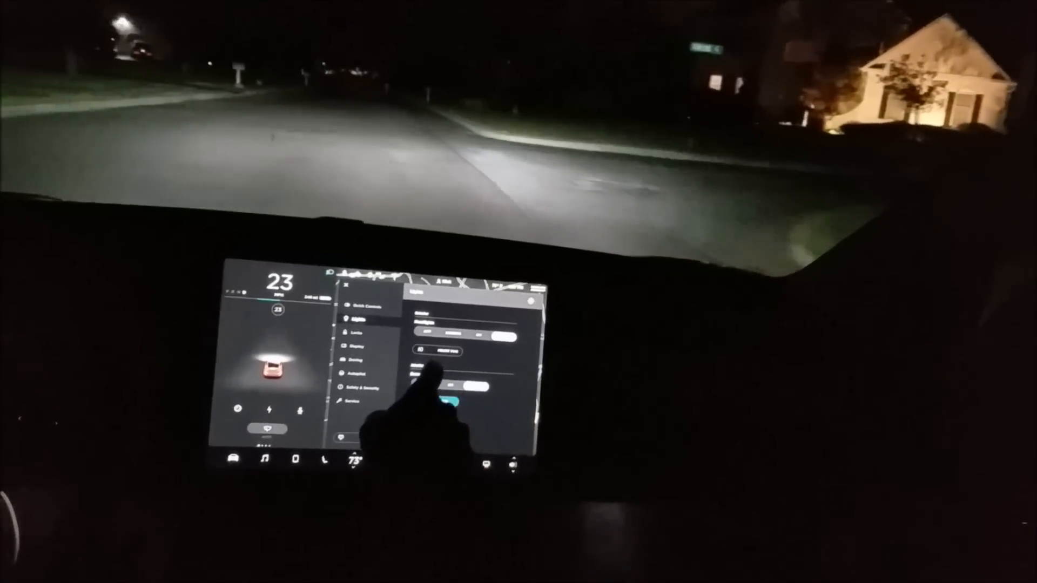
Switch the front fog lights on with headlights left on Auto
click(433, 349)
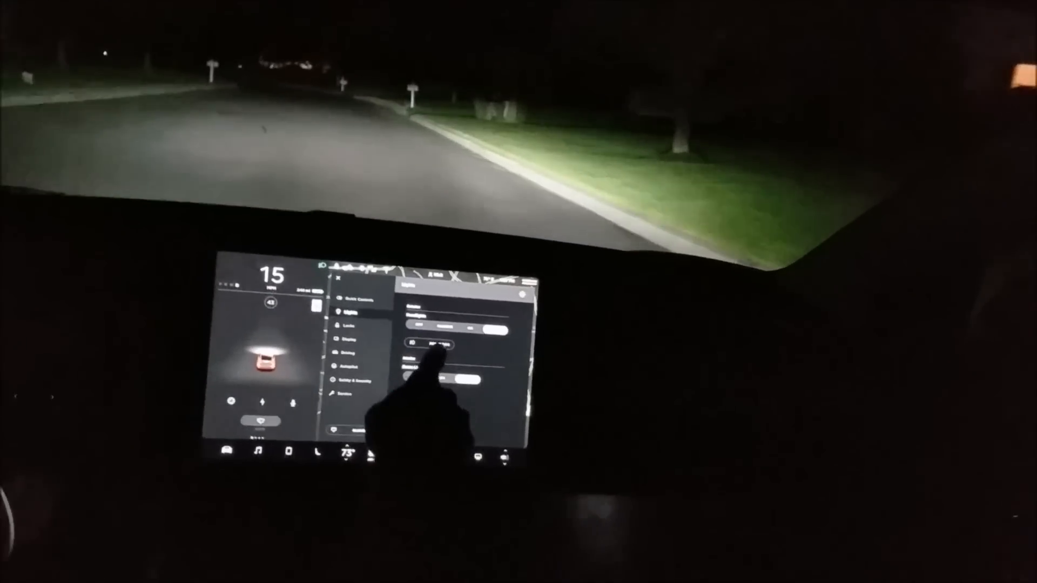
click(427, 341)
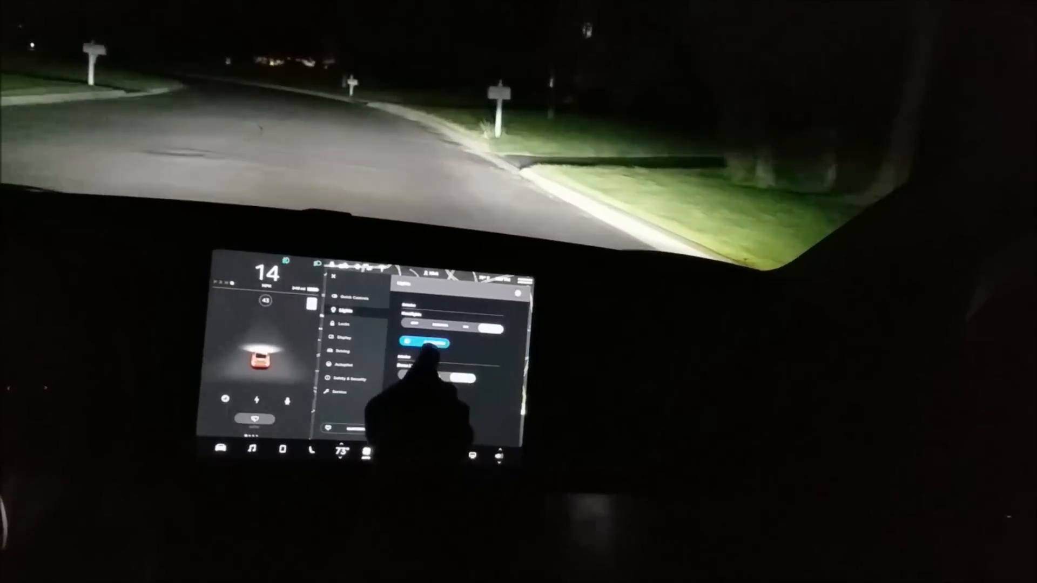